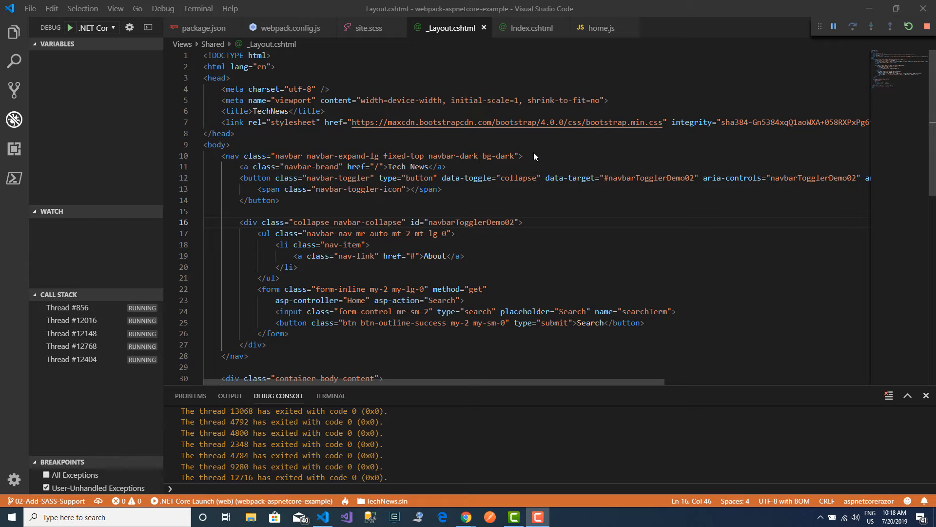
{"action": "mouse_move", "coordinate": [534, 155]}
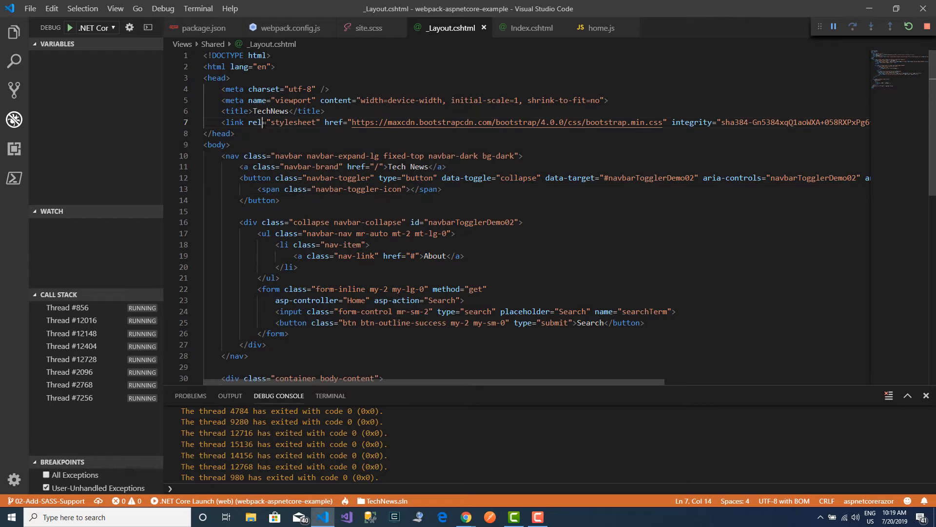
Remove the Bootstrap CDN stylesheet link from the head of _Layout.cshtml
{"action": "double_click", "coordinate": [233, 123]}
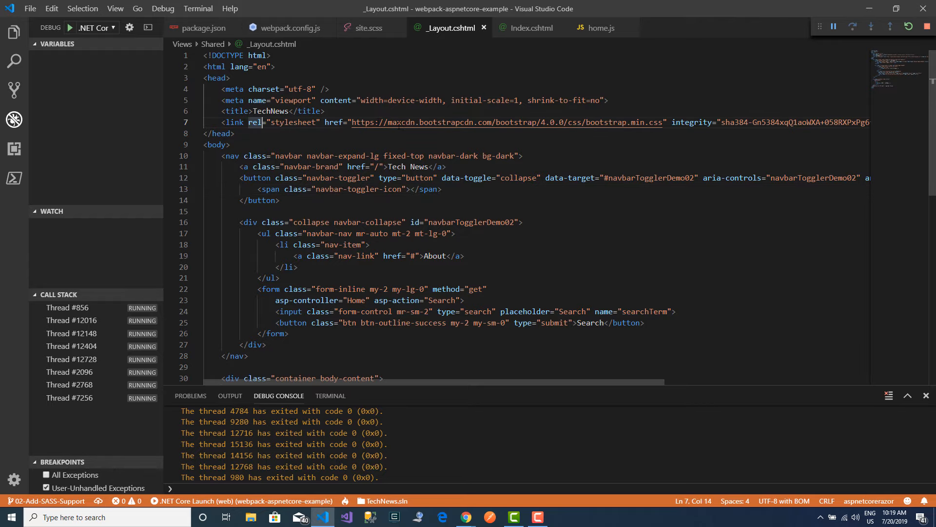
{"action": "scroll", "scroll_direction": "right", "scroll_amount": 3}
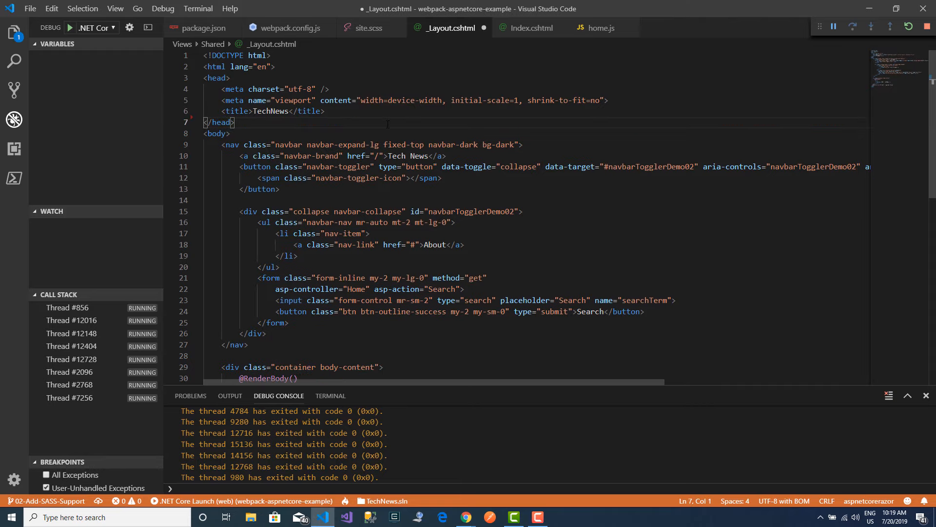
Review package.json devDependencies: css-loader, node-sass, sass-loader, style-loader, webpack, webpack-cli
{"action": "left_click", "coordinate": [202, 28]}
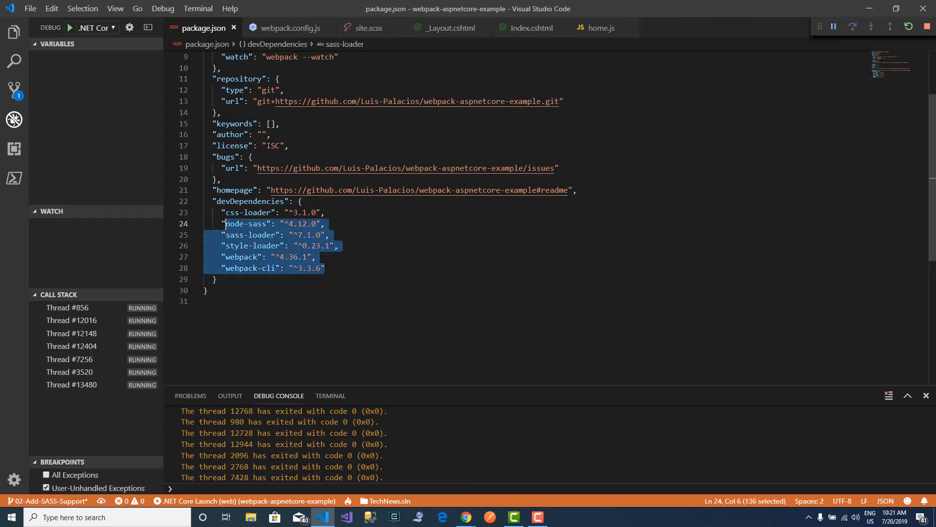
{"action": "left_click", "coordinate": [316, 256]}
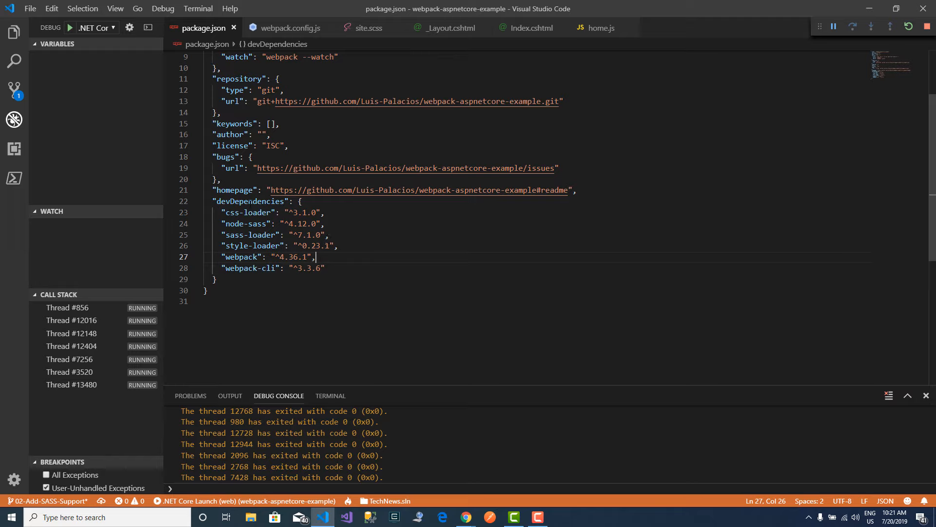
{"action": "double_click", "coordinate": [251, 201]}
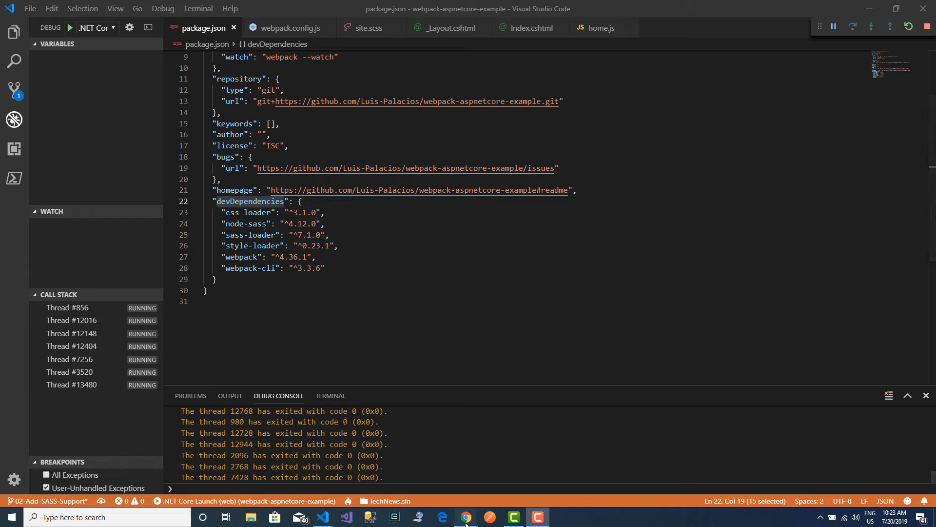
Search Google for bootstrap, reach getbootstrap.com and its Documentation
{"action": "left_click", "coordinate": [465, 517]}
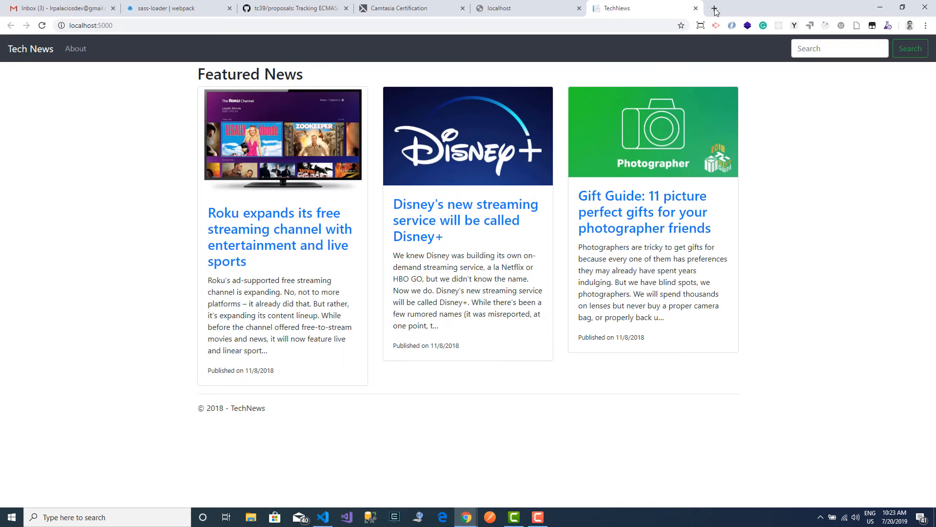
{"action": "type", "text": "bo"}
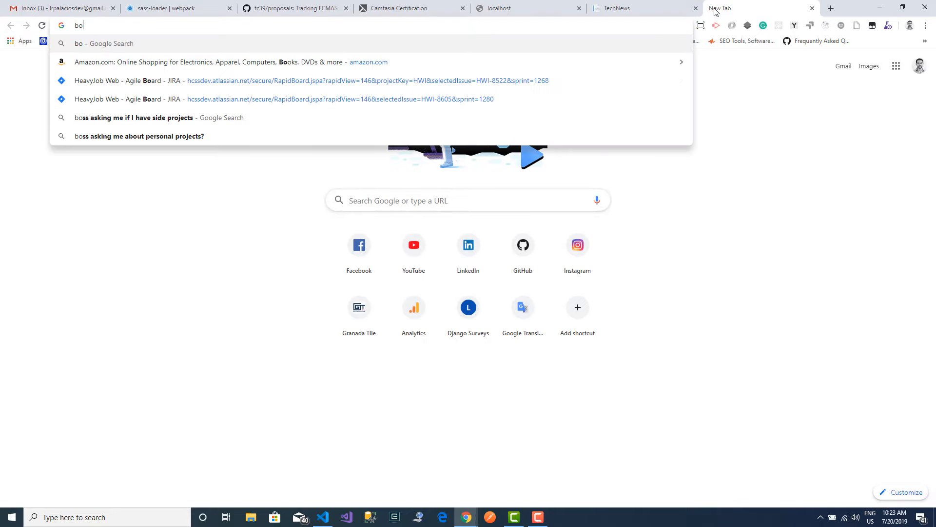
{"action": "type", "text": "ots"}
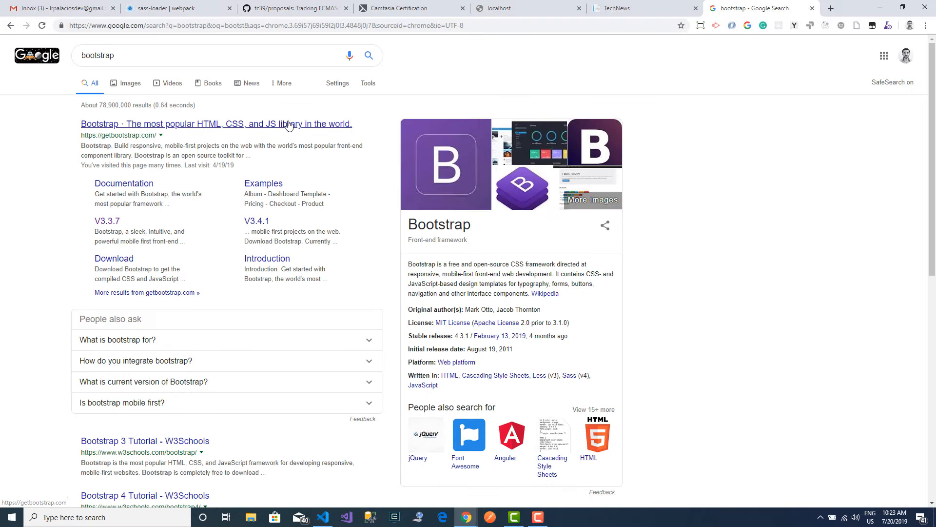
{"action": "left_click", "coordinate": [216, 124]}
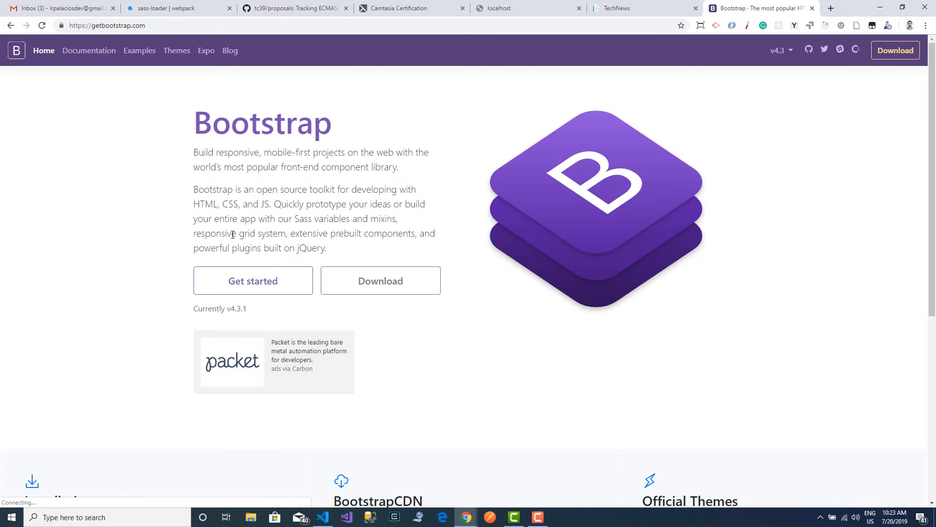
{"action": "left_click", "coordinate": [88, 49]}
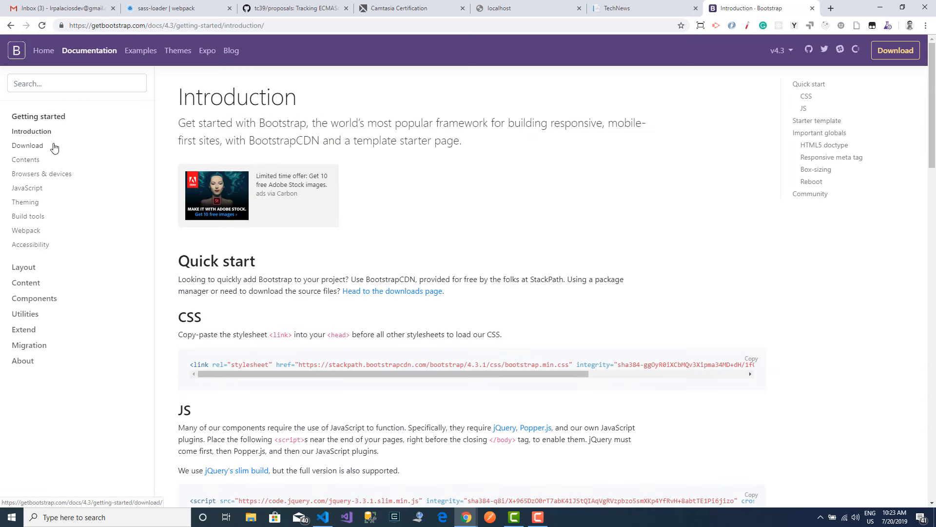
Read the Webpack guide, then copy the npm install bootstrap command from the Download page
{"action": "scroll", "scroll_direction": "down", "scroll_amount": 3}
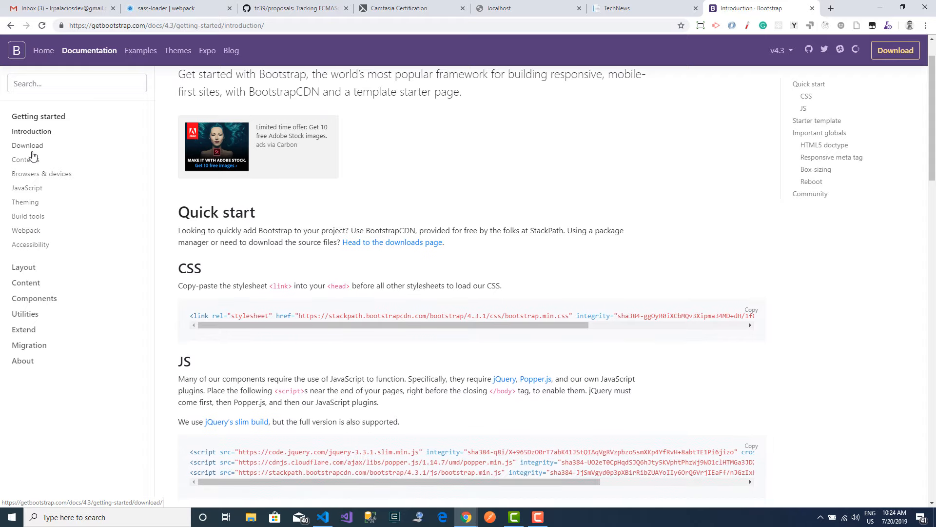
{"action": "left_click", "coordinate": [27, 231]}
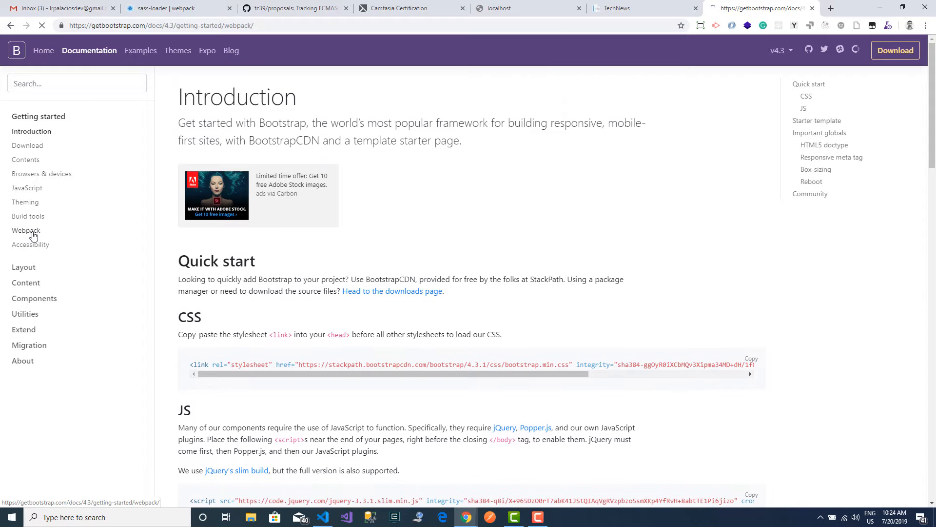
{"action": "left_click", "coordinate": [25, 230]}
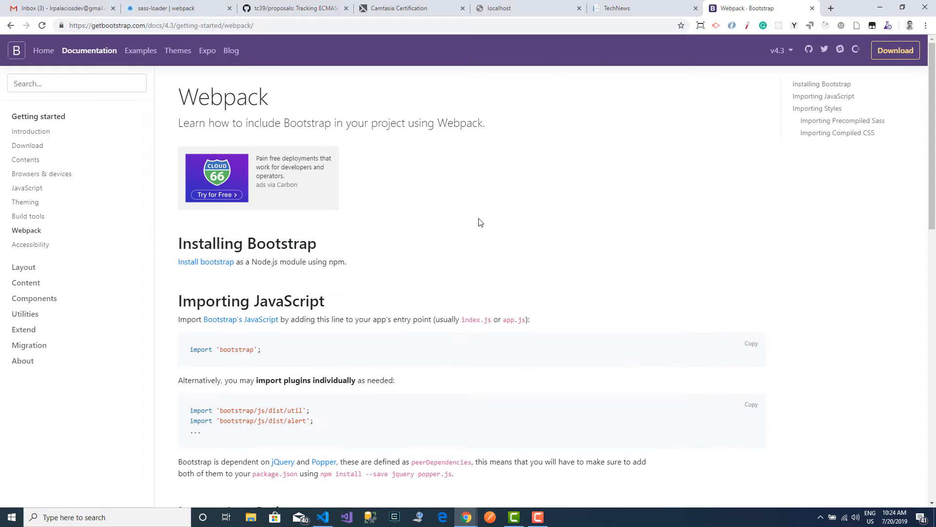
{"action": "mouse_move", "coordinate": [444, 236]}
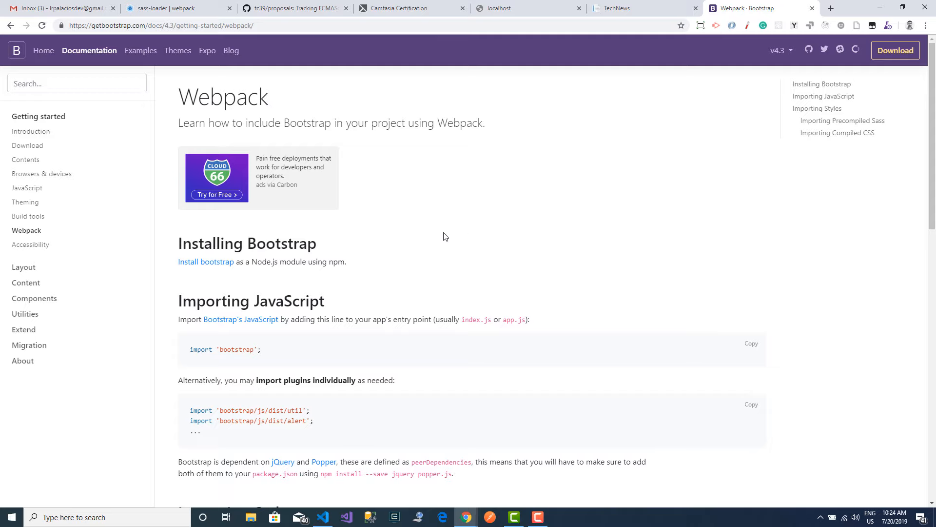
{"action": "scroll", "scroll_direction": "down", "scroll_amount": 3}
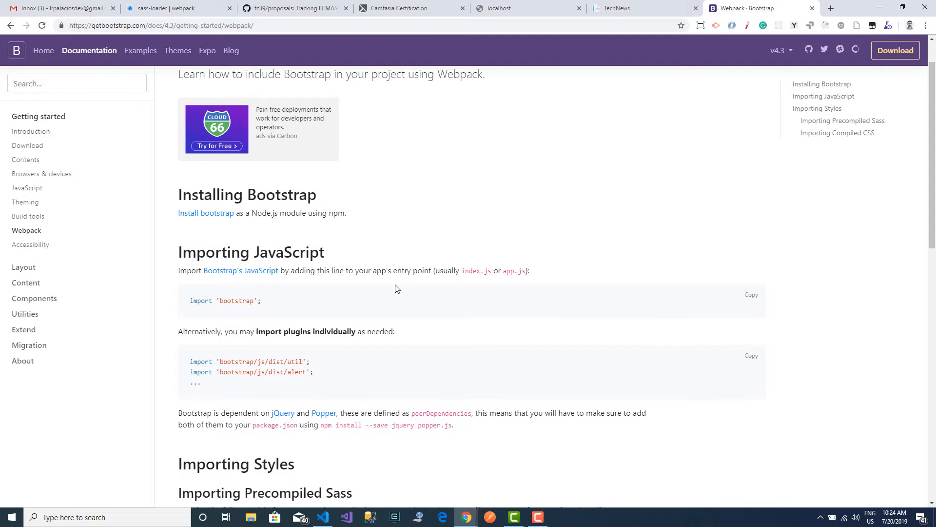
{"action": "mouse_move", "coordinate": [400, 311]}
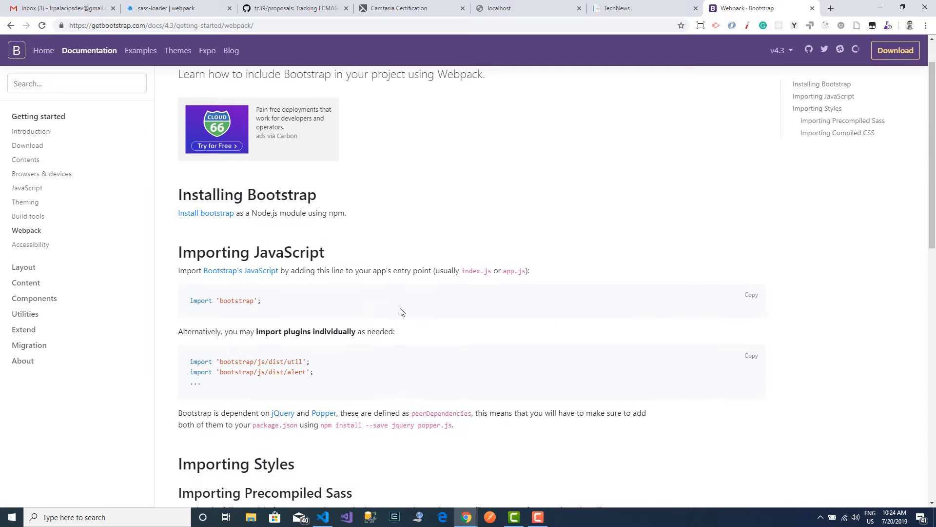
{"action": "mouse_move", "coordinate": [373, 323]}
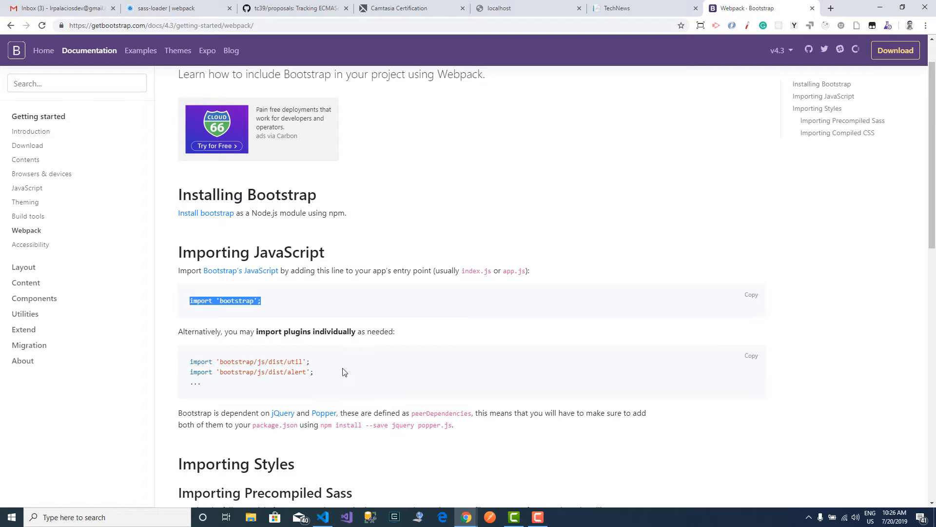
{"action": "mouse_move", "coordinate": [316, 378]}
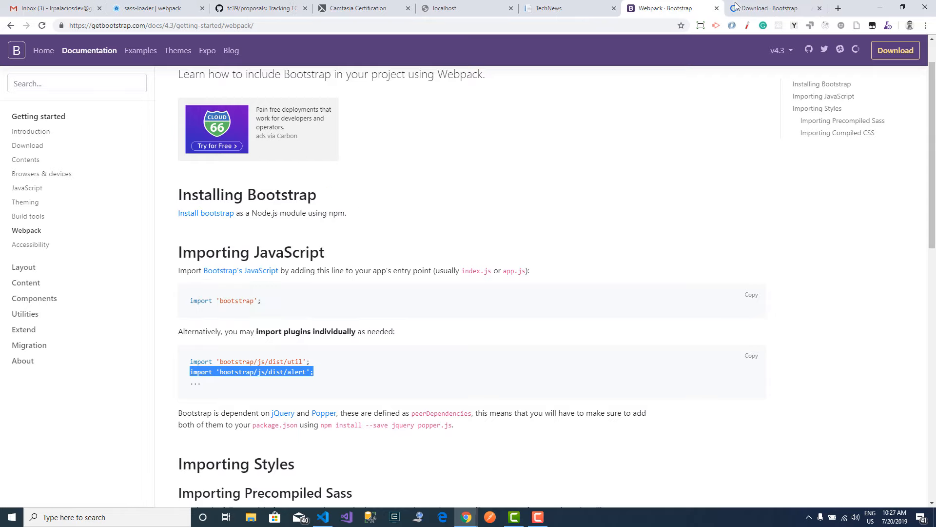
{"action": "left_click", "coordinate": [770, 8]}
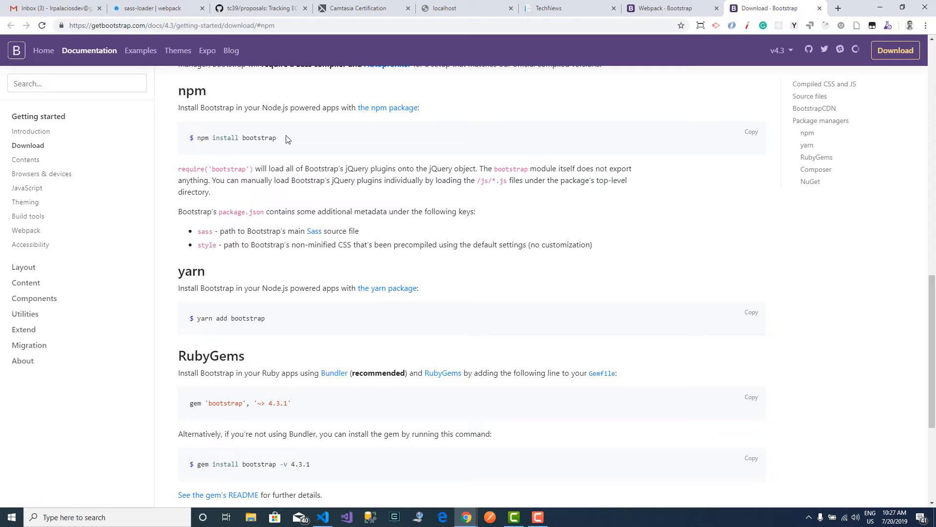
{"action": "right_click", "coordinate": [235, 137]}
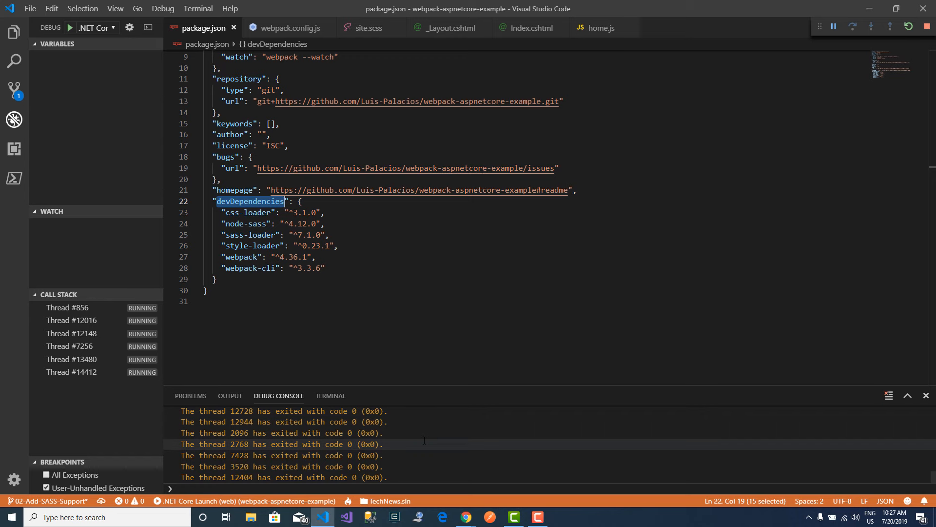
Run npm install bootstrap --save in the terminal and confirm bootstrap ^4.3.1 in package.json dependencies
{"action": "left_click", "coordinate": [331, 395]}
{"action": "type", "text": "npm install bootstrap"}
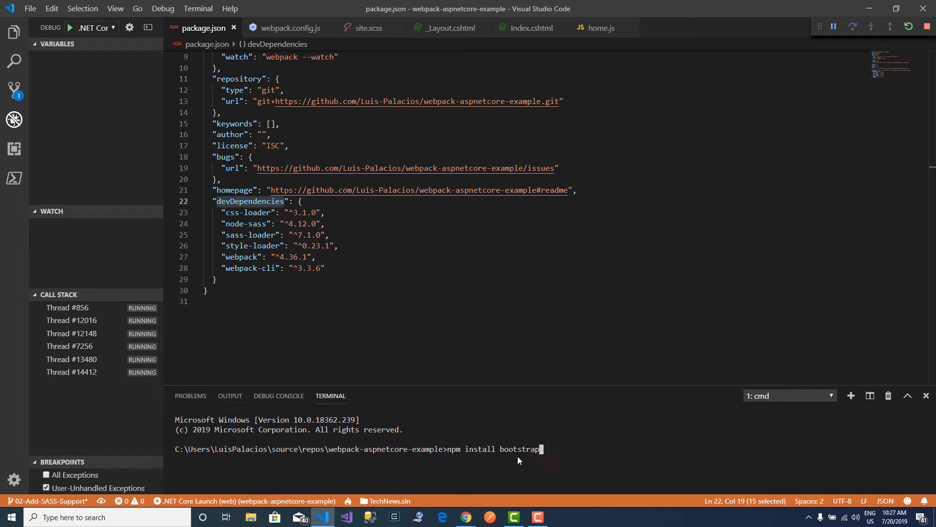
{"action": "mouse_move", "coordinate": [541, 449]}
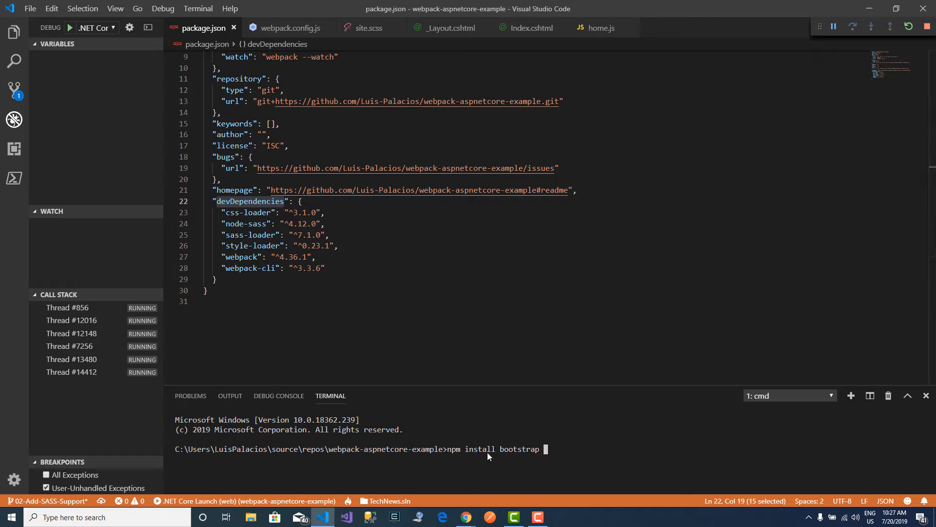
{"action": "type", "text": "--save"}
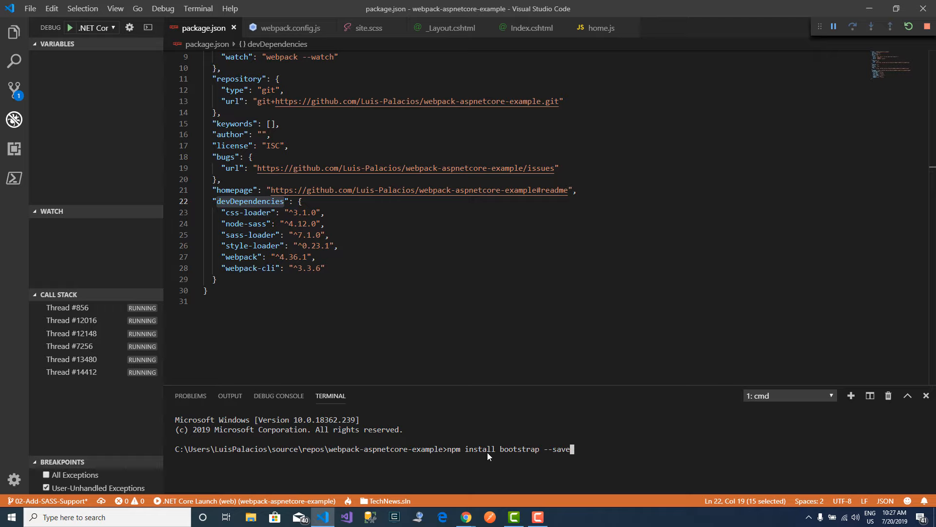
{"action": "key", "text": "Backspace"}
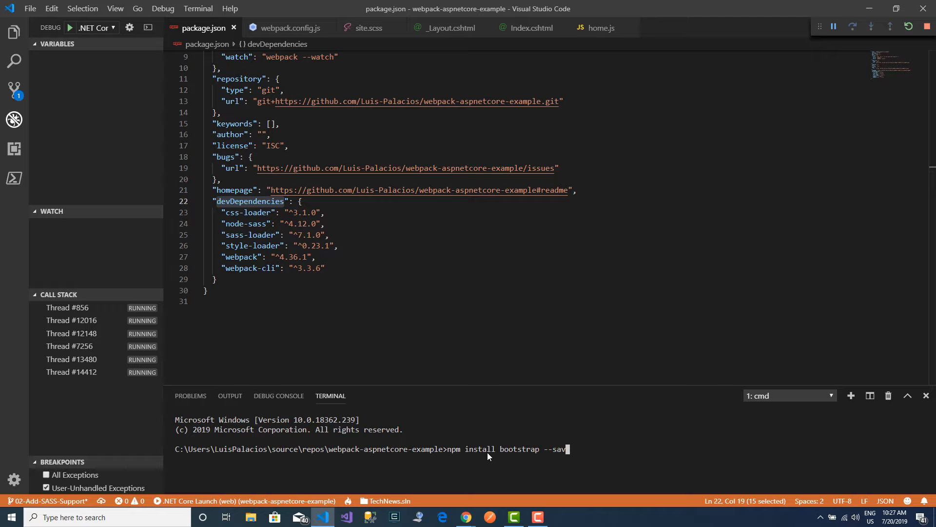
{"action": "key", "text": "Backspace"}
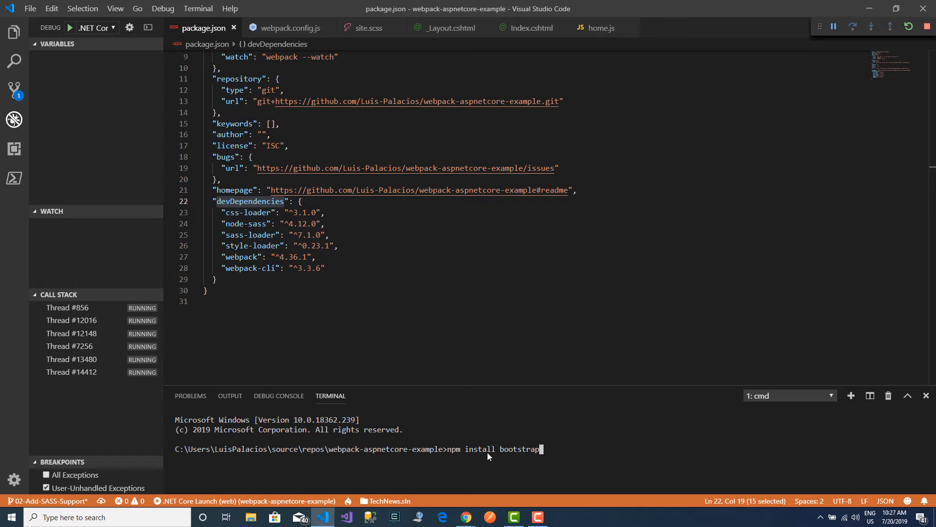
{"action": "type", "text": "--save"}
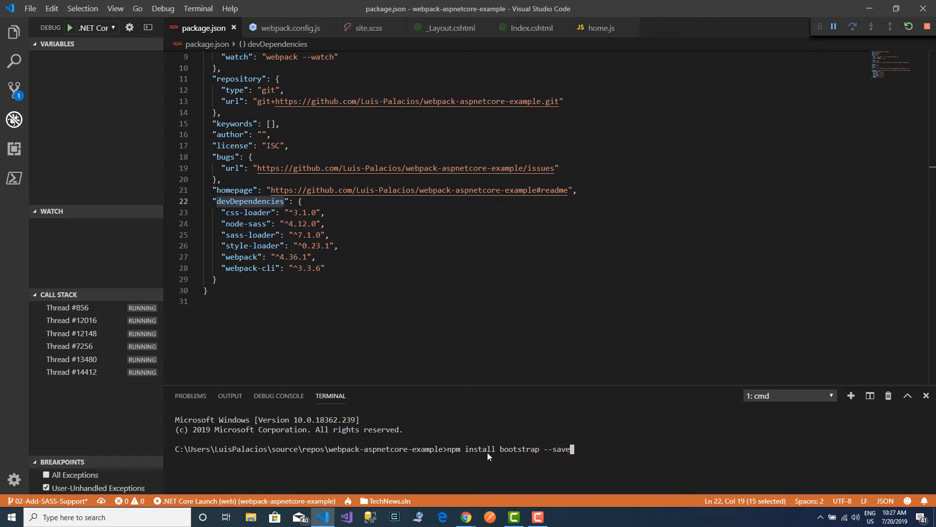
{"action": "key", "text": "Backspace"}
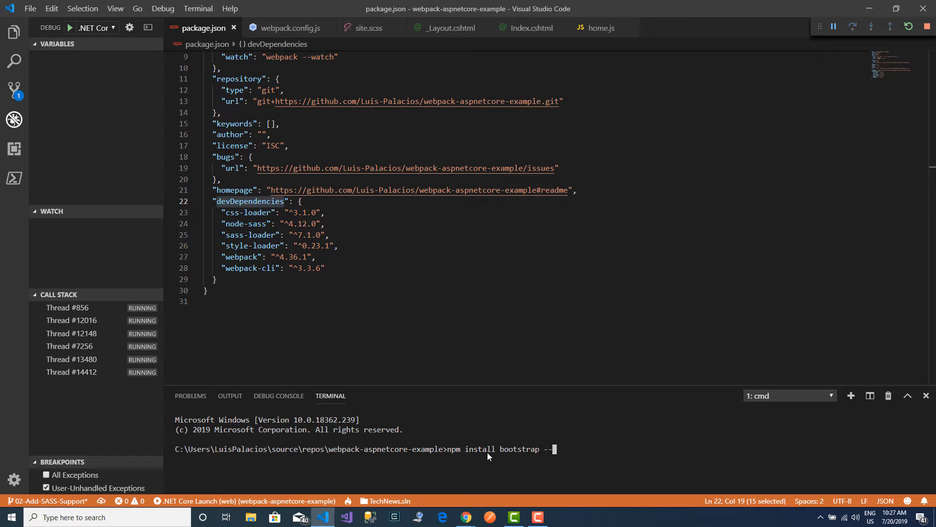
{"action": "key", "text": "Backspace"}
{"action": "type", "text": "npm run build"}
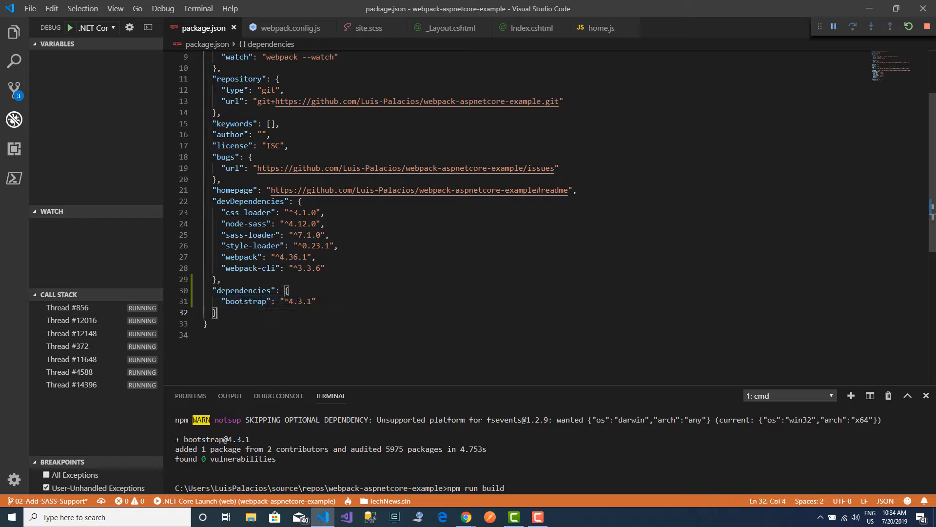
{"action": "double_click", "coordinate": [250, 201]}
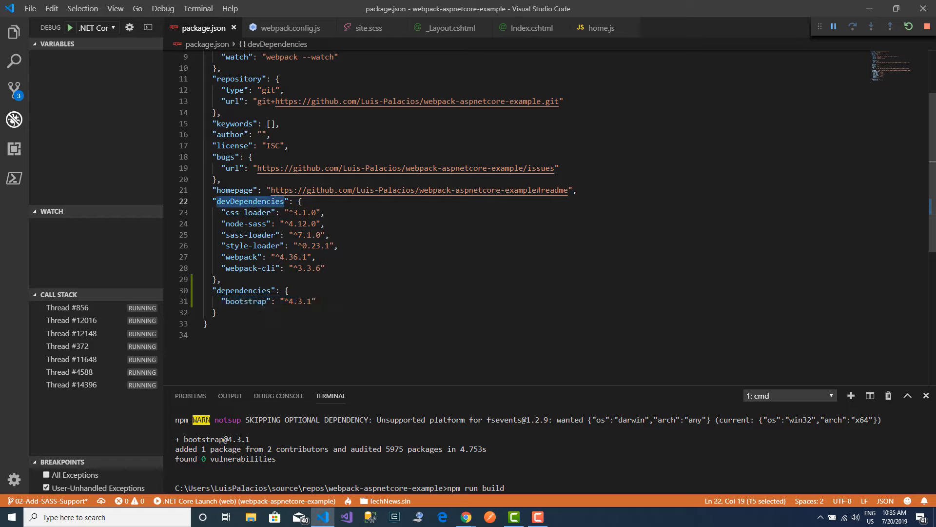
{"action": "mouse_move", "coordinate": [465, 503]}
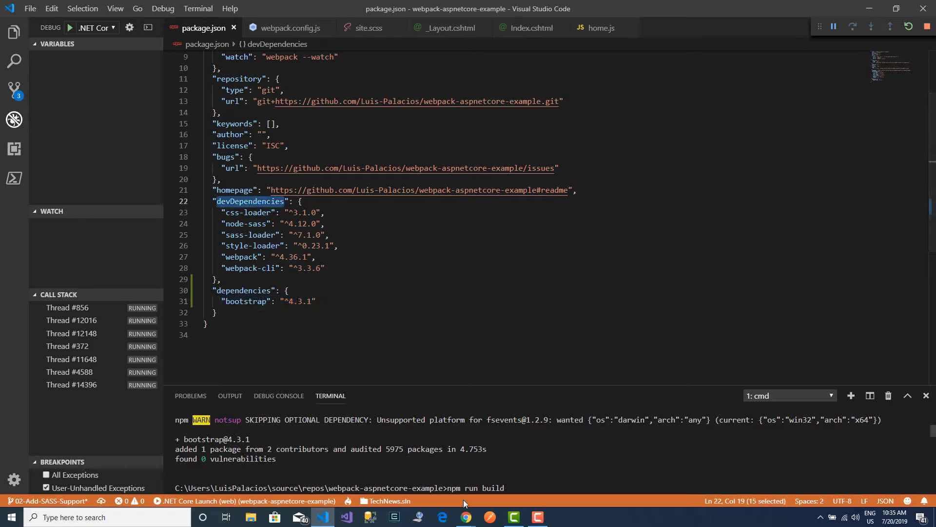
Review the Importing JavaScript section of Bootstrap's Webpack guide, including the plugin import lines
{"action": "left_click", "coordinate": [466, 516]}
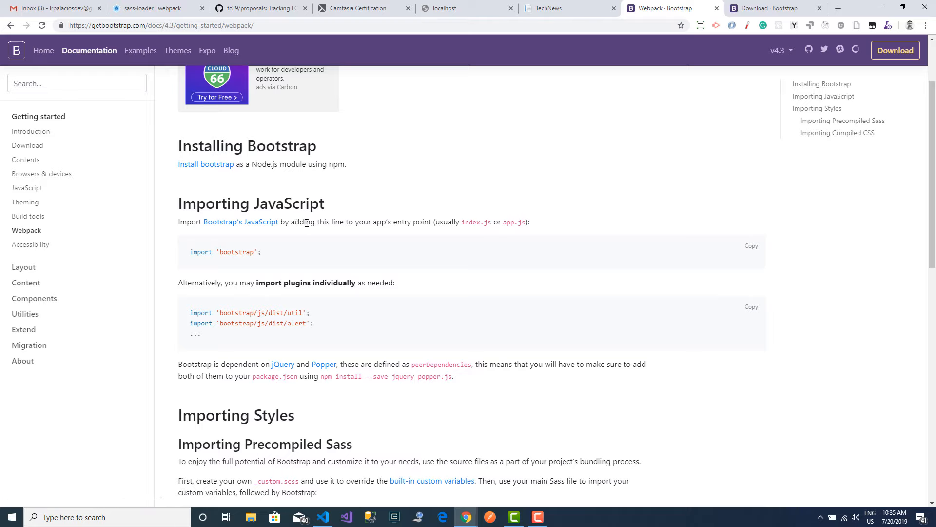
{"action": "double_click", "coordinate": [408, 222]}
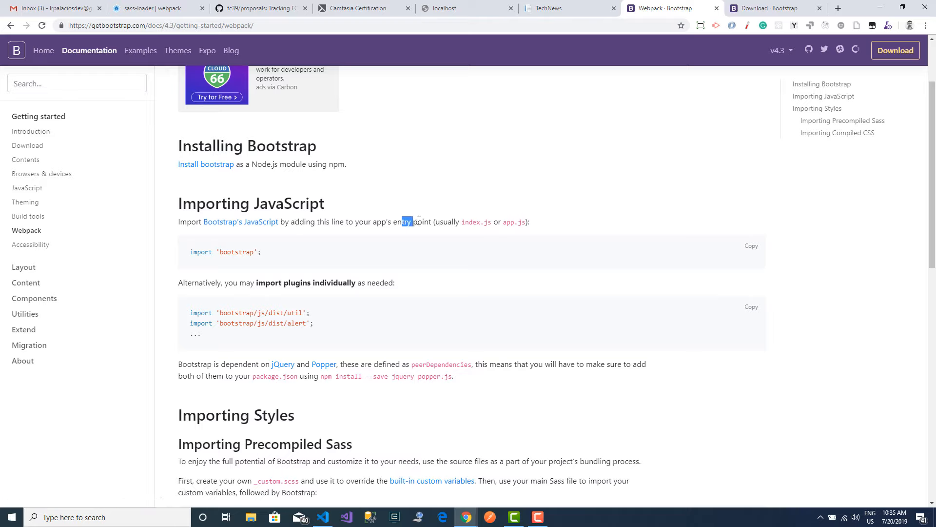
{"action": "left_click", "coordinate": [275, 253]}
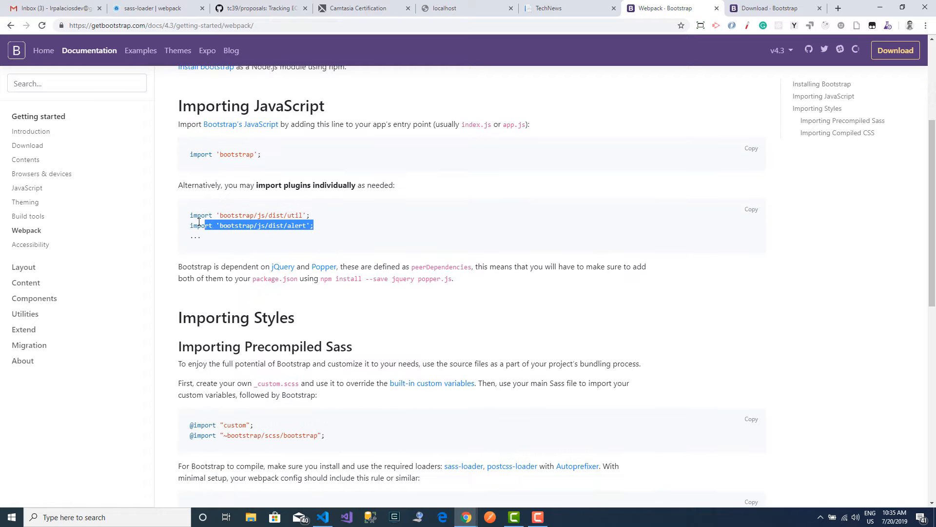
{"action": "left_click_drag", "start_coordinate": [203, 226], "coordinate": [189, 215]}
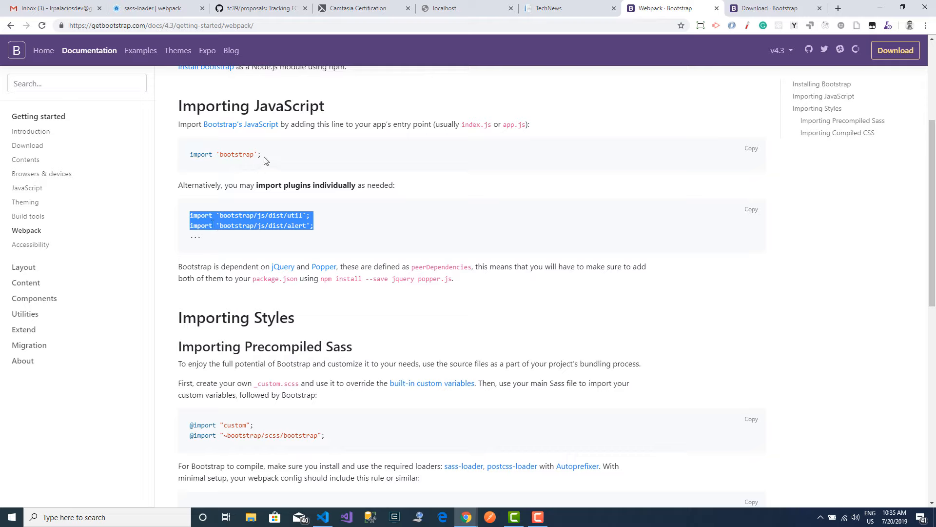
{"action": "left_click", "coordinate": [259, 290]}
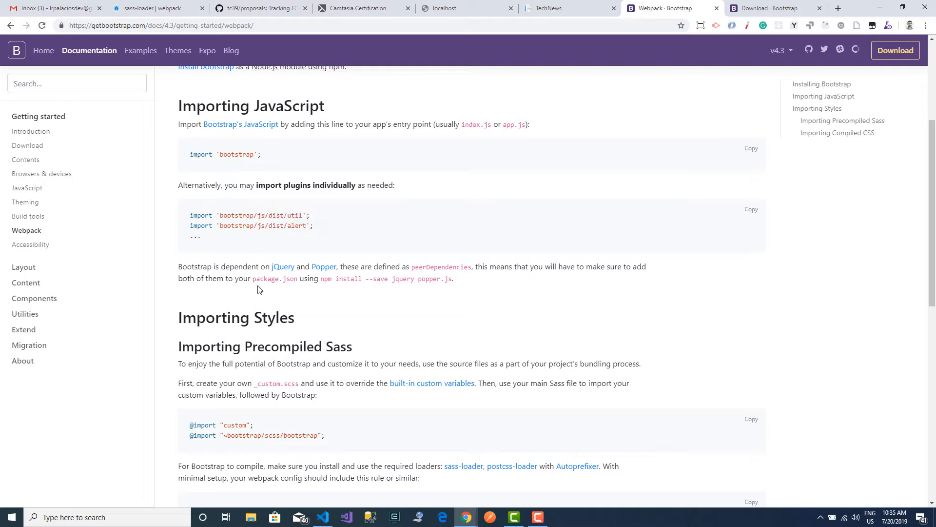
Reach Importing Compiled CSS and select the bootstrap.min.css import line for copying
{"action": "scroll", "scroll_direction": "down", "scroll_amount": 3}
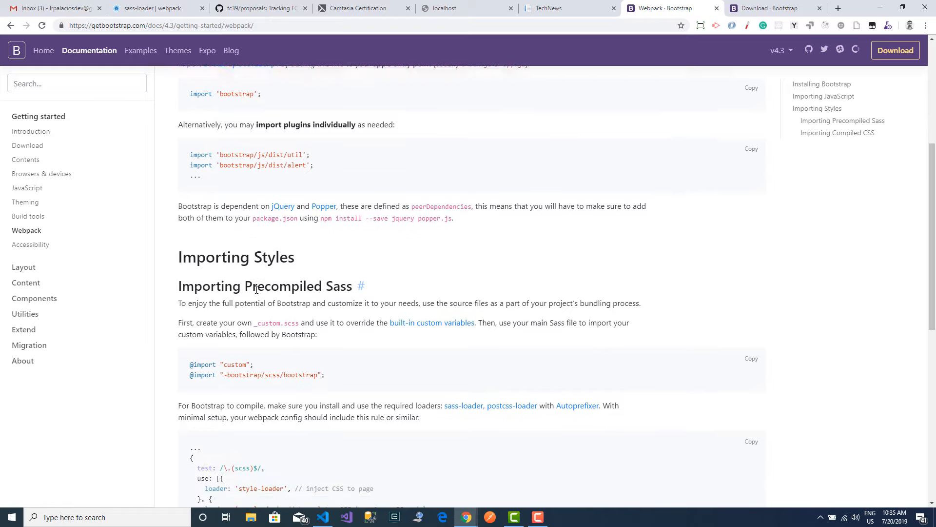
{"action": "scroll", "scroll_direction": "down", "scroll_amount": 3}
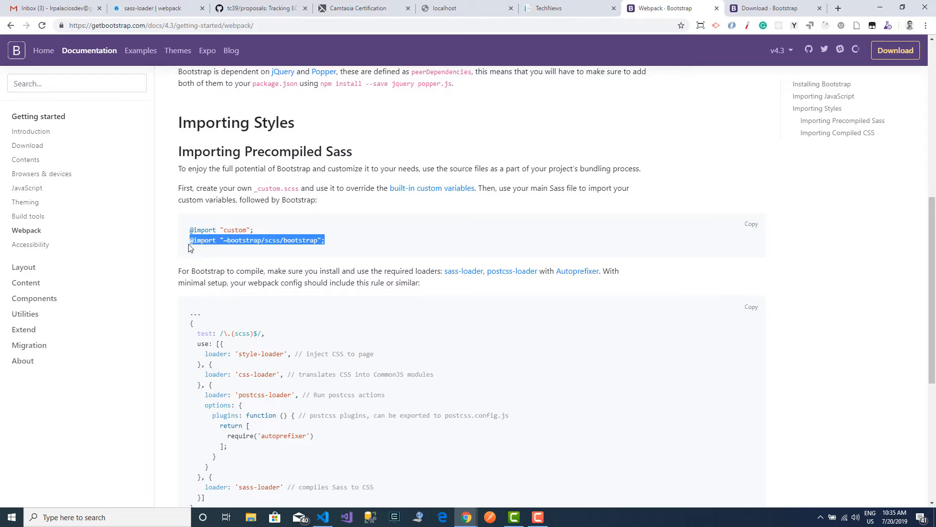
{"action": "scroll", "scroll_direction": "down", "scroll_amount": 3}
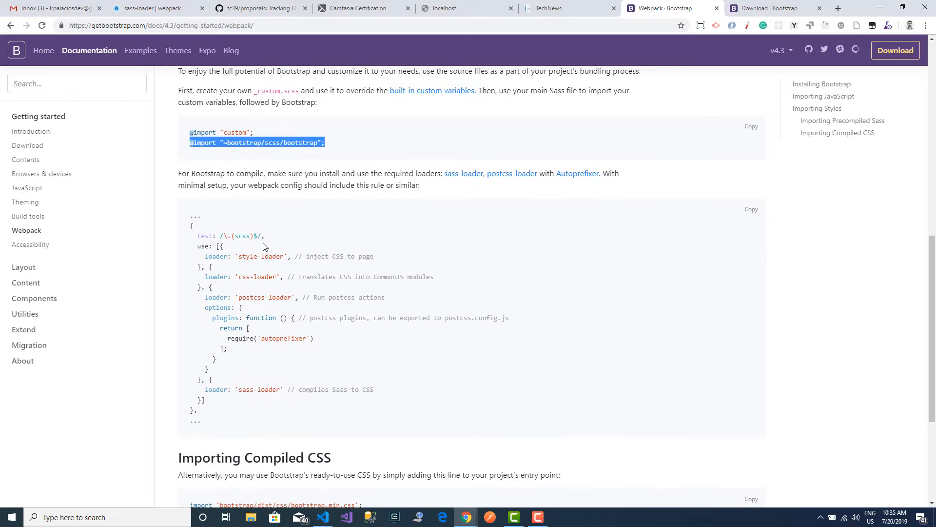
{"action": "scroll", "scroll_direction": "down", "scroll_amount": 3}
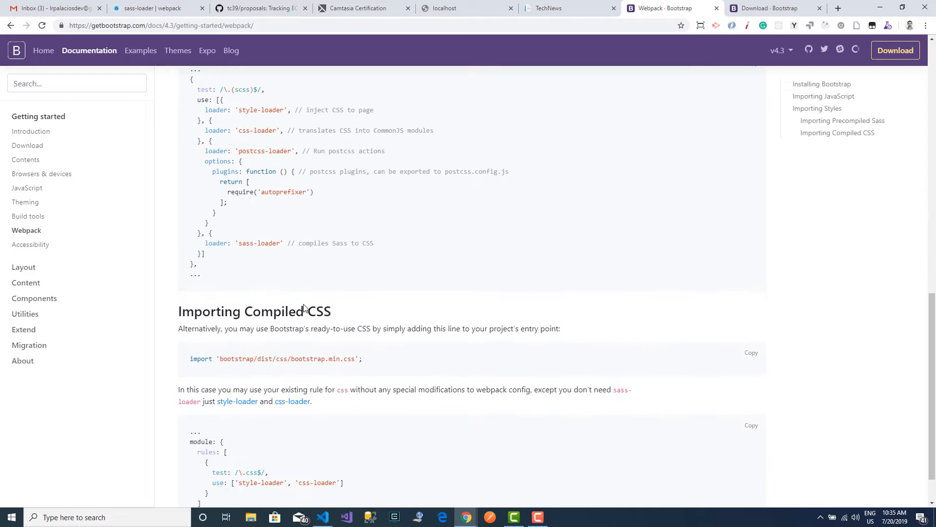
{"action": "scroll", "scroll_direction": "down", "scroll_amount": 3}
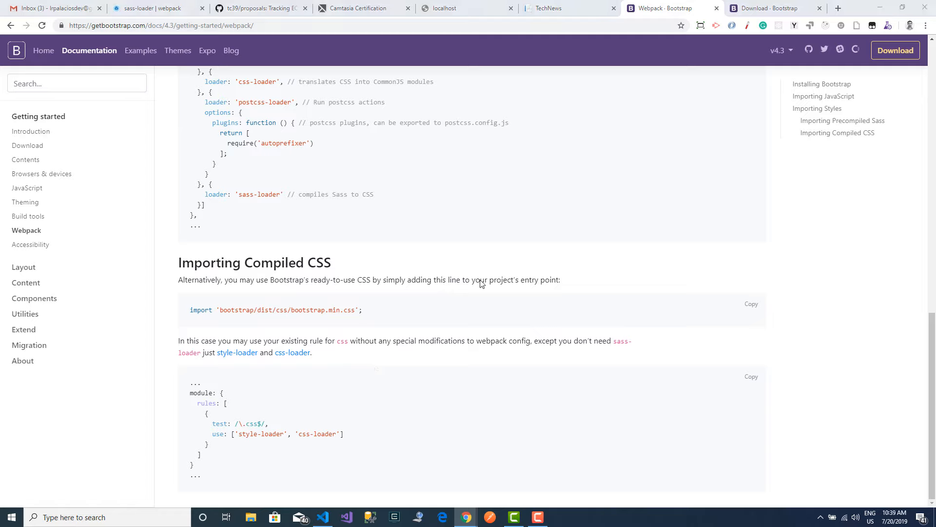
{"action": "mouse_move", "coordinate": [410, 328]}
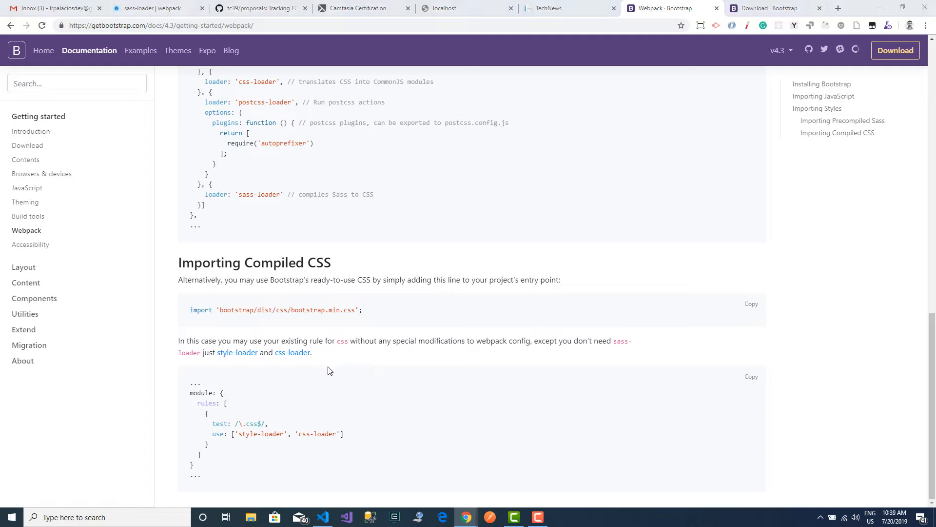
{"action": "left_click_drag", "start_coordinate": [288, 309], "coordinate": [363, 309]}
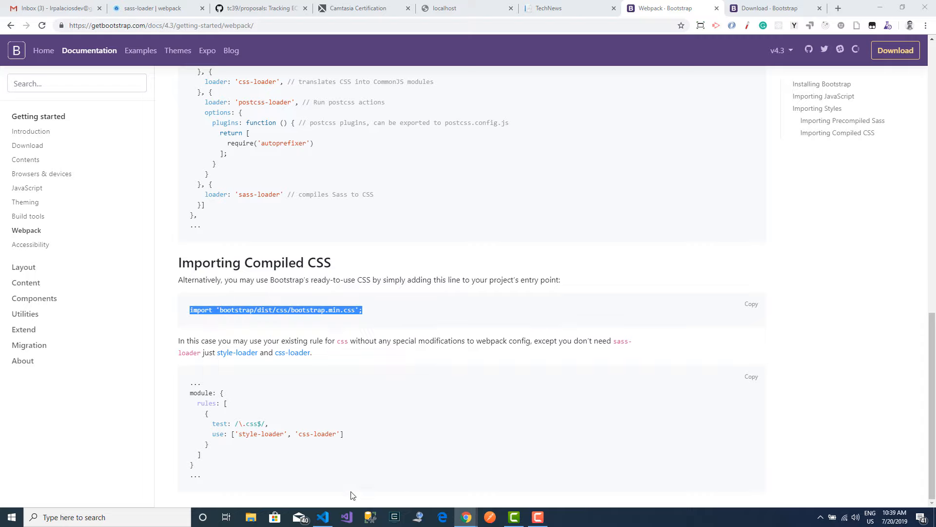
Add import 'bootstrap/dist/css/bootstrap.min.css'; as the first line of home.js and save
{"action": "left_click", "coordinate": [322, 517]}
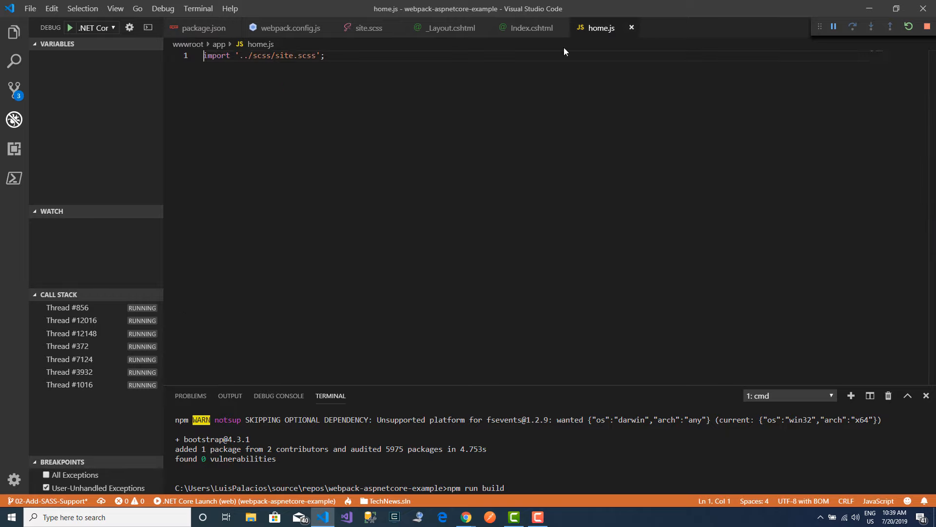
{"action": "key", "text": "Enter"}
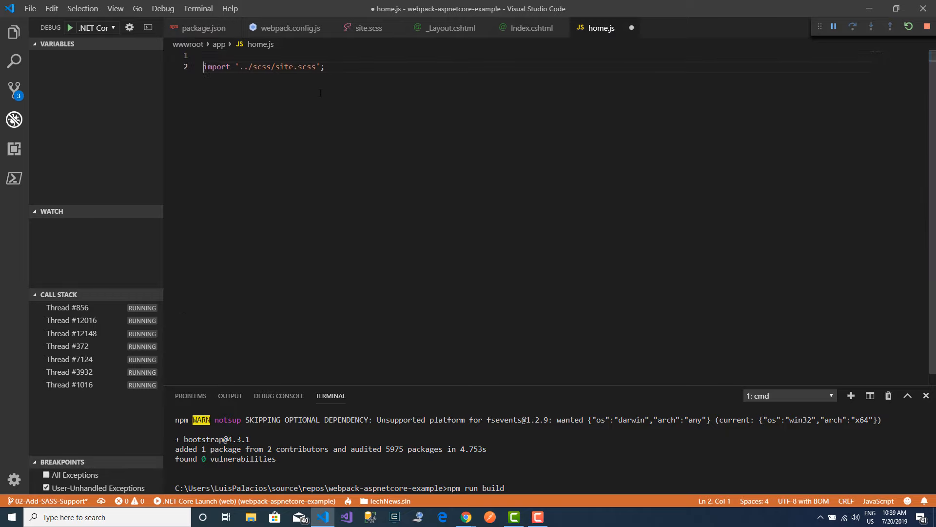
{"action": "left_click", "coordinate": [205, 55]}
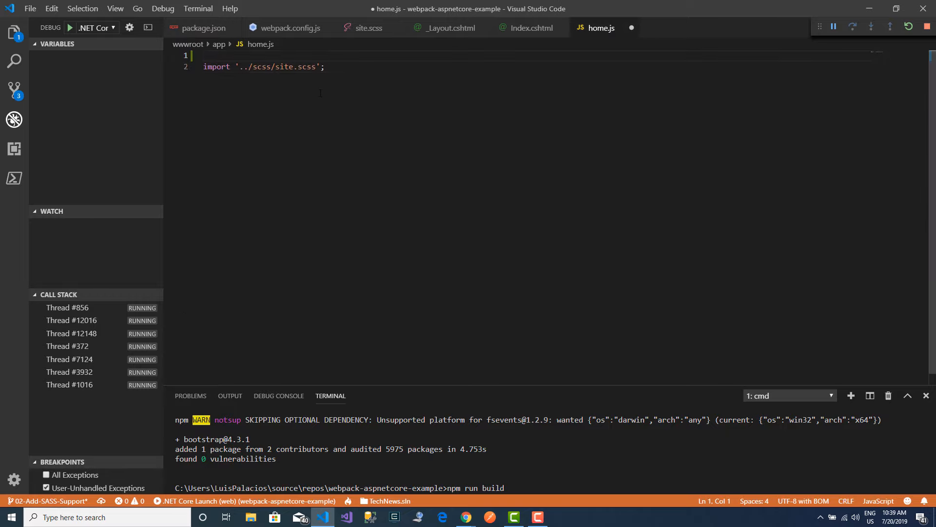
{"action": "type", "text": "import 'bootstrap/dist/css/bootstrap.min.css';"}
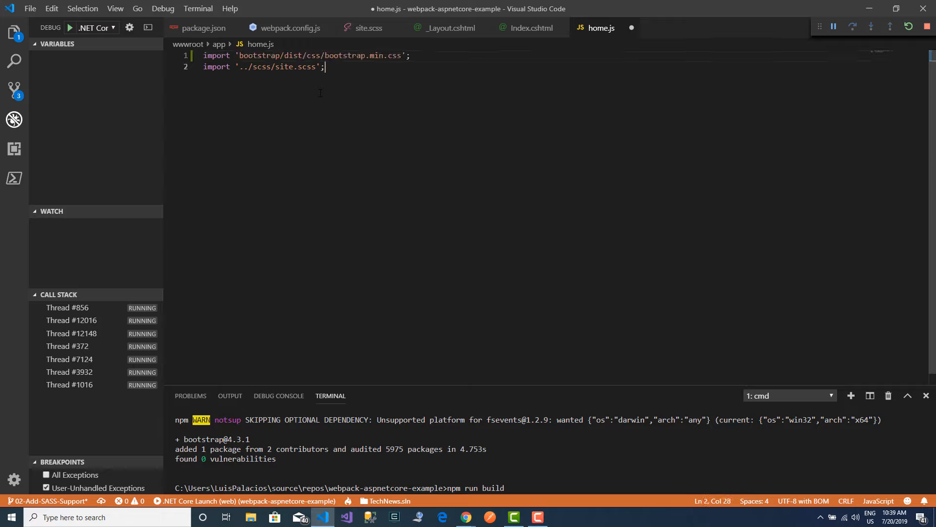
{"action": "key", "text": "ctrl+s"}
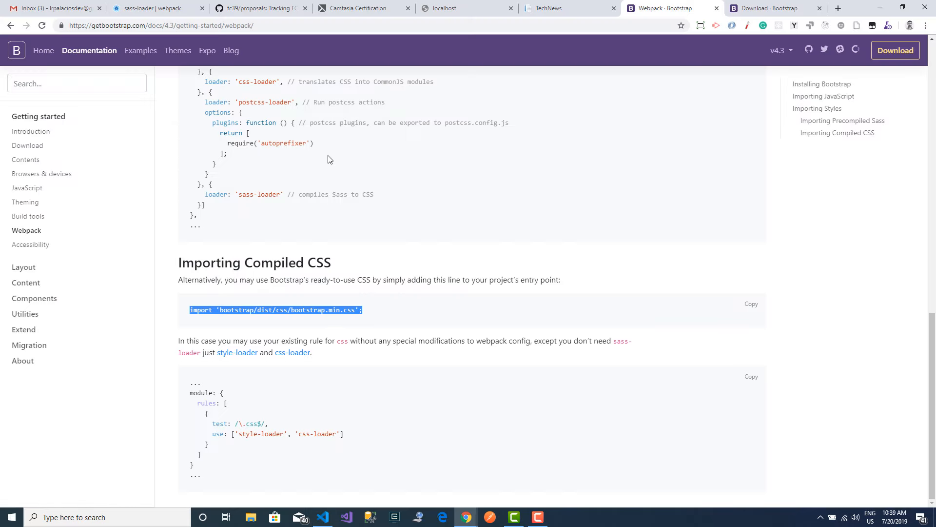
{"action": "mouse_move", "coordinate": [237, 352]}
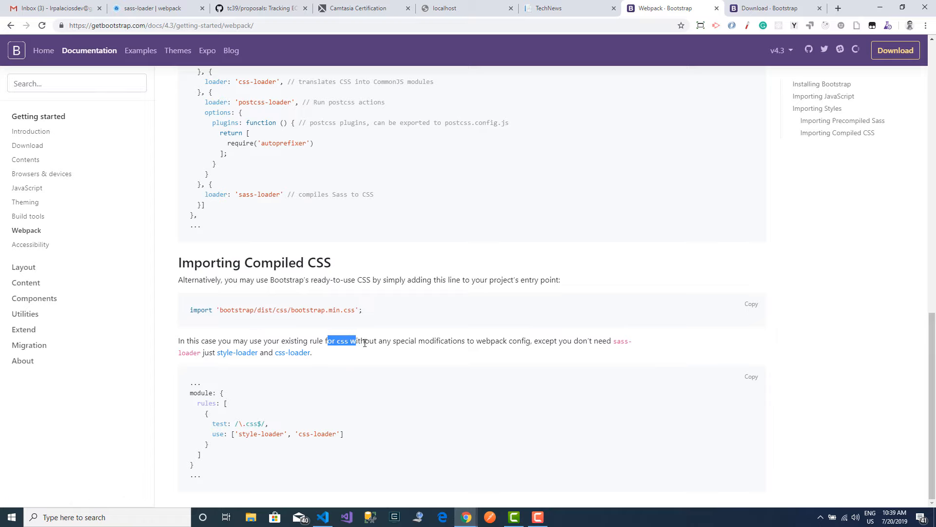
Review the docs note on reusing the existing css rule with style-loader and css-loader
{"action": "left_click_drag", "start_coordinate": [355, 340], "coordinate": [382, 340]}
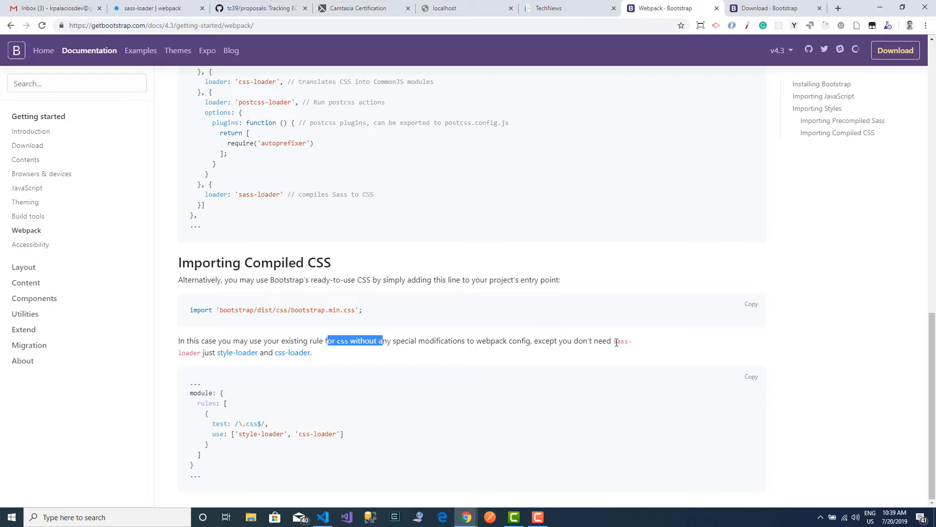
{"action": "double_click", "coordinate": [623, 341]}
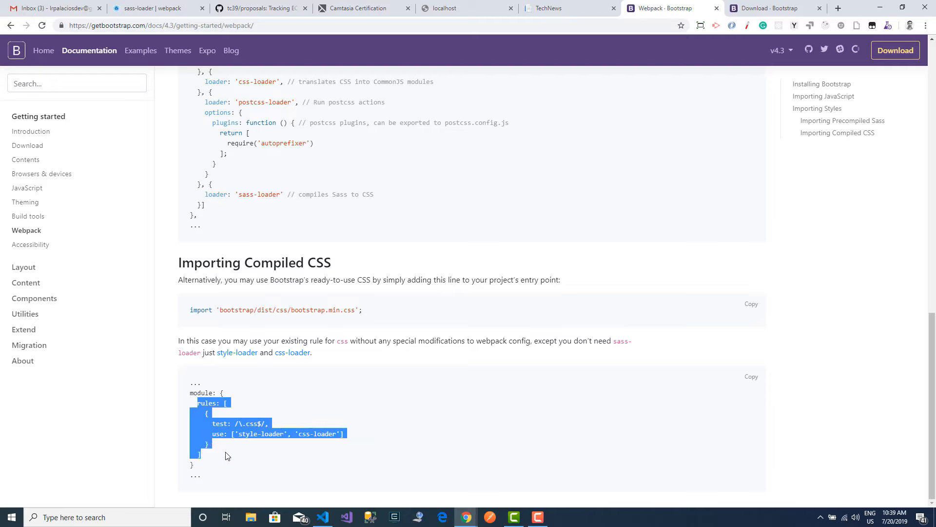
{"action": "mouse_move", "coordinate": [240, 467]}
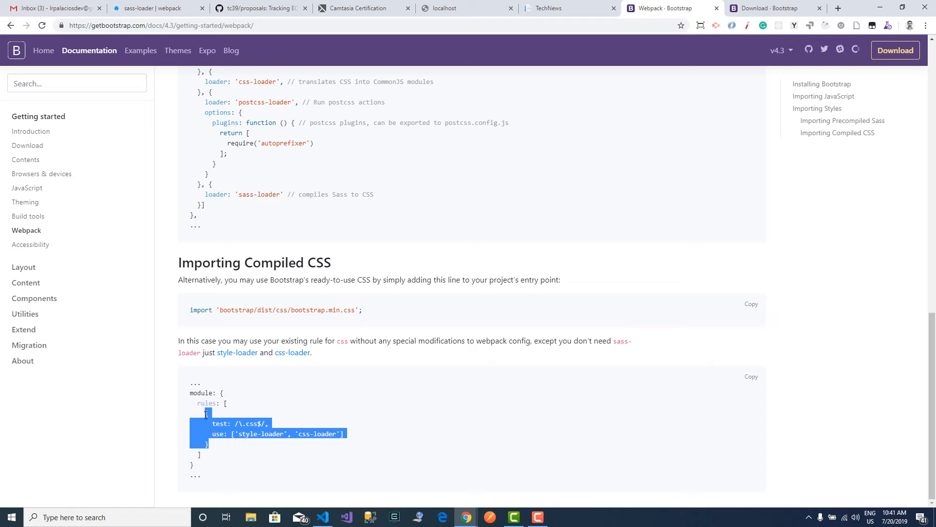
{"action": "mouse_move", "coordinate": [276, 481]}
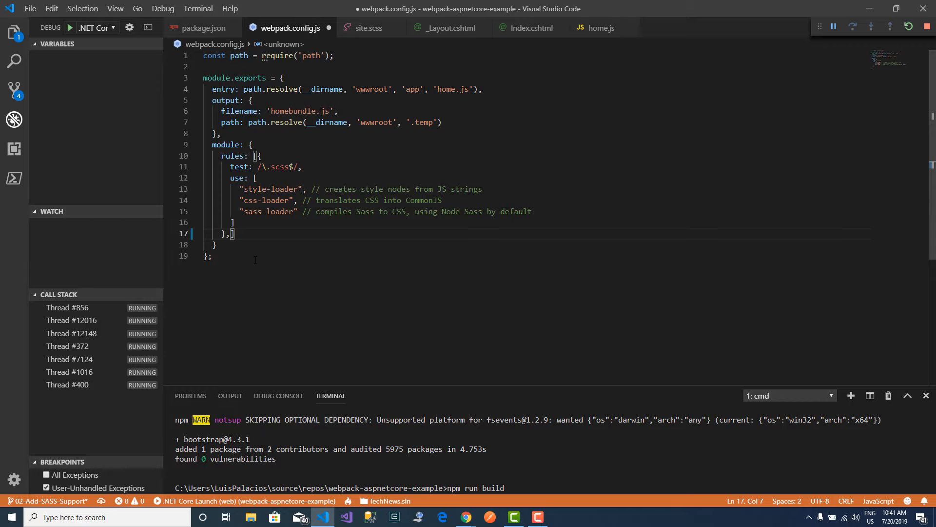
Add a .css rule using style-loader and css-loader after the scss rule in webpack.config.js and save
{"action": "key", "text": "Enter"}
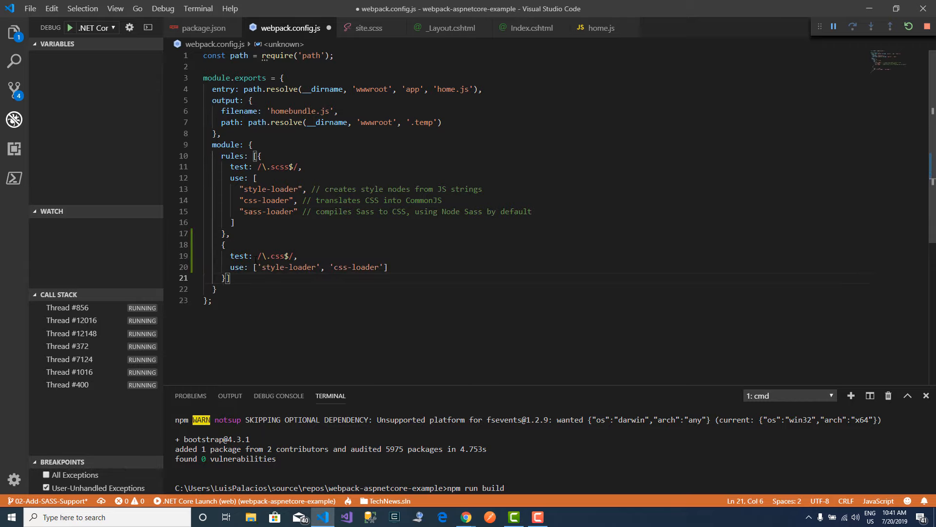
{"action": "left_click", "coordinate": [225, 244]}
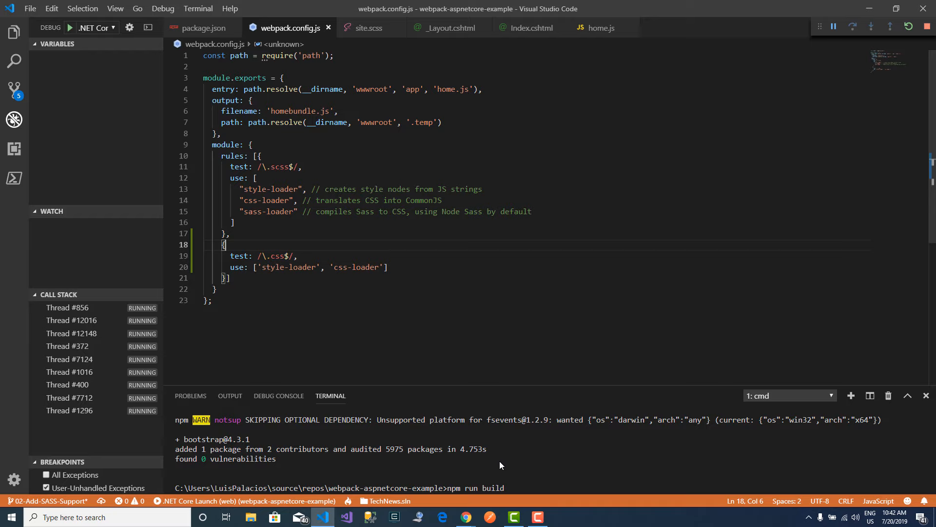
{"action": "mouse_move", "coordinate": [466, 516]}
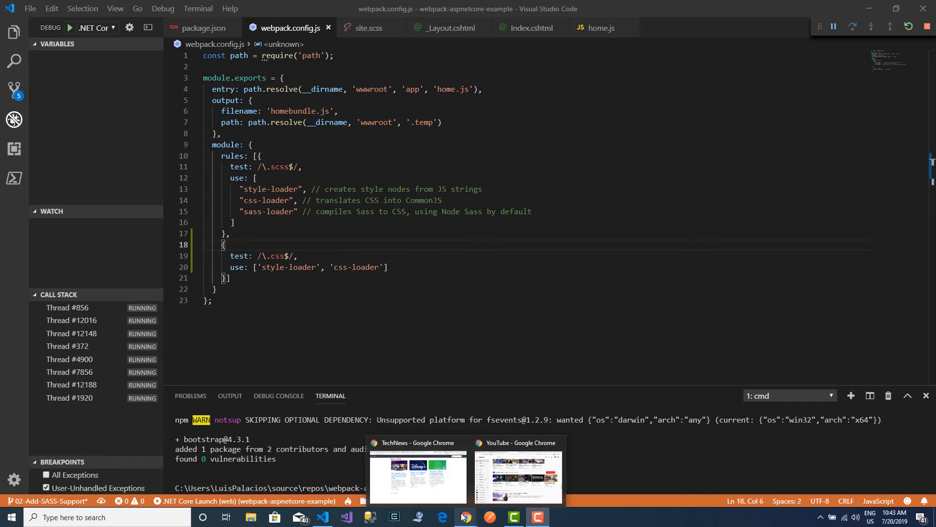
Check the unstyled localhost page, rerun npm run build, then view home.js with both imports
{"action": "left_click", "coordinate": [450, 27]}
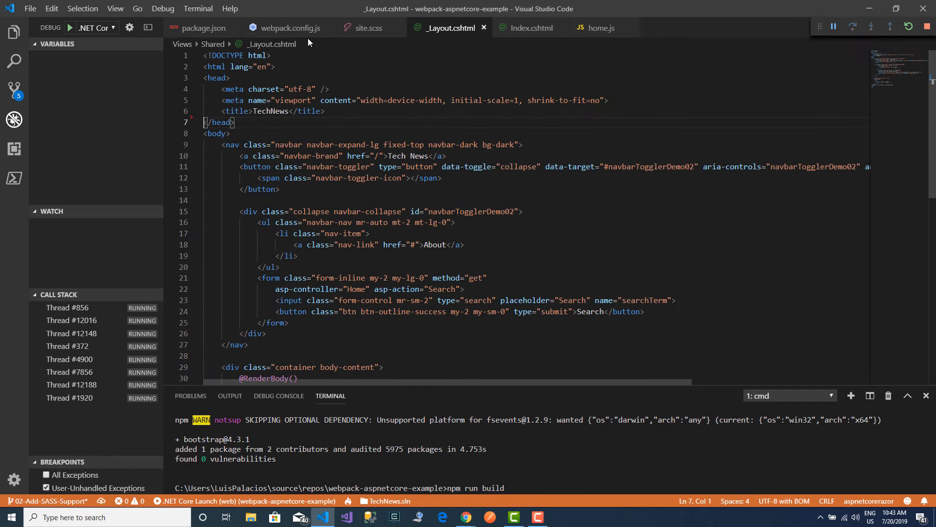
{"action": "left_click", "coordinate": [288, 27]}
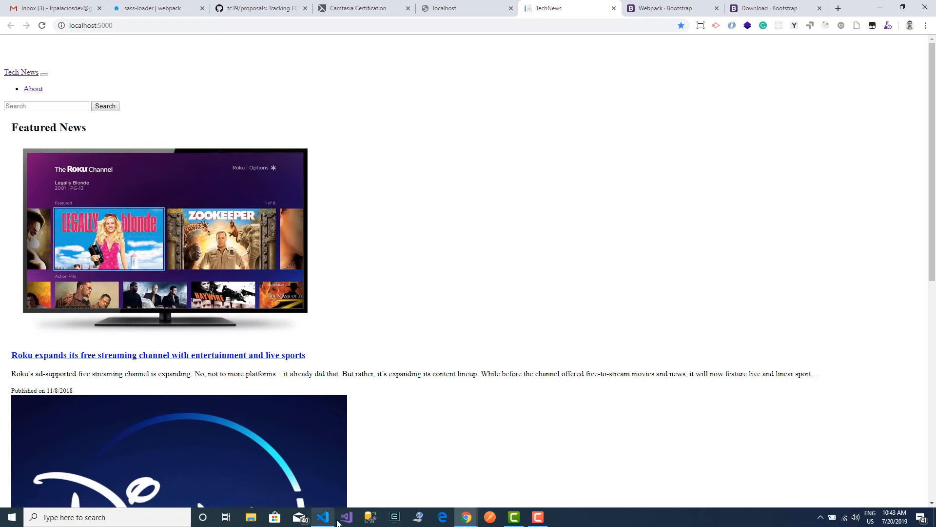
{"action": "left_click", "coordinate": [322, 517]}
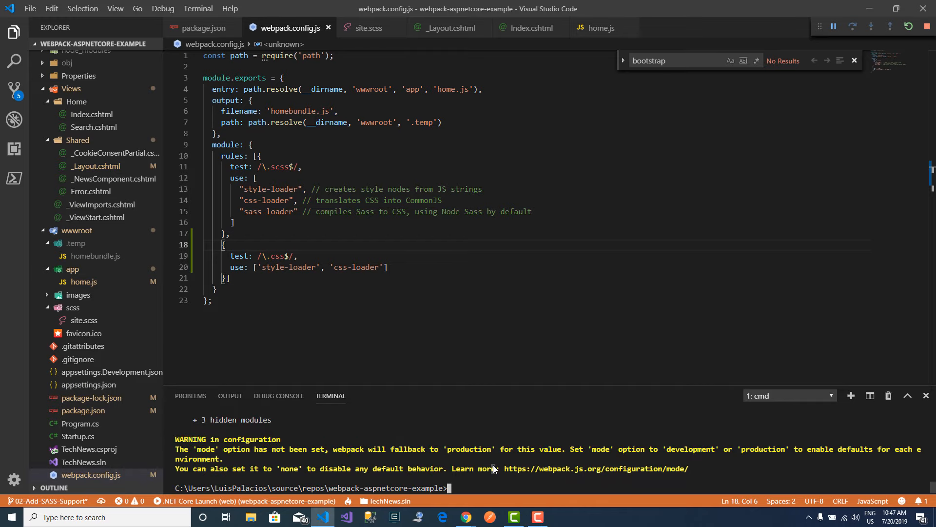
{"action": "type", "text": "np"}
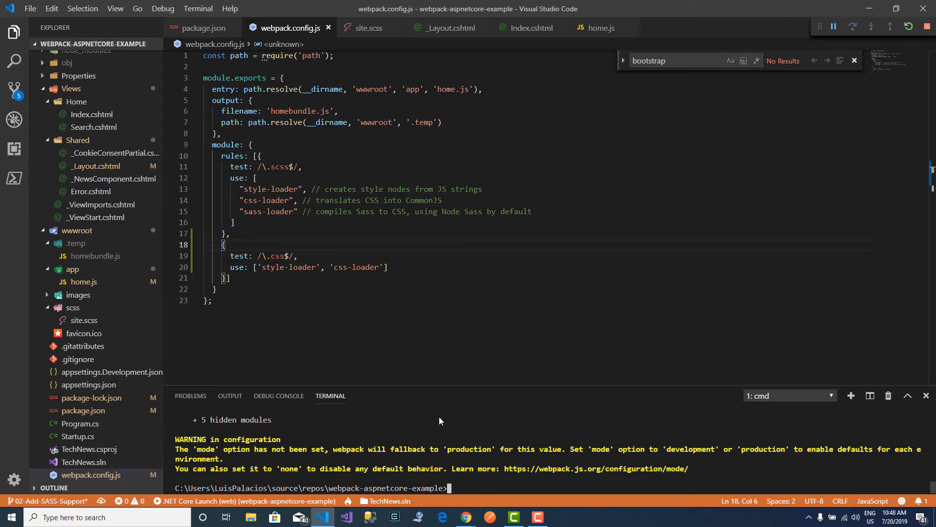
{"action": "left_click", "coordinate": [465, 517]}
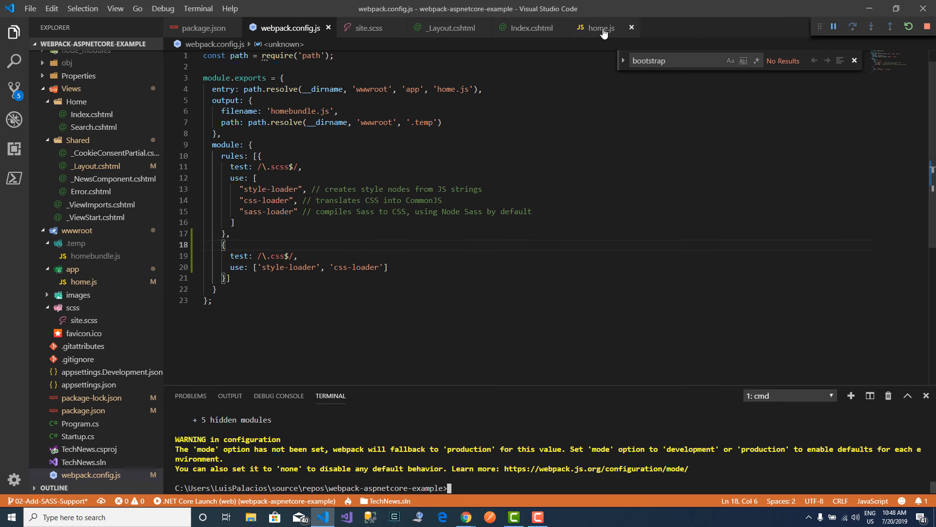
{"action": "left_click", "coordinate": [599, 29]}
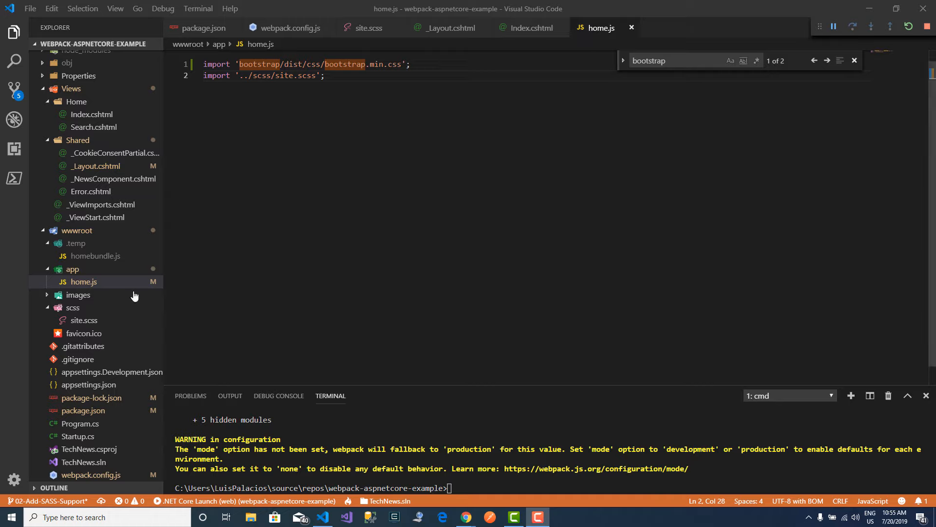
Inspect homebundle.js and Index.cshtml, then run a site search for cmder showing the unstyled results page
{"action": "left_click", "coordinate": [94, 256]}
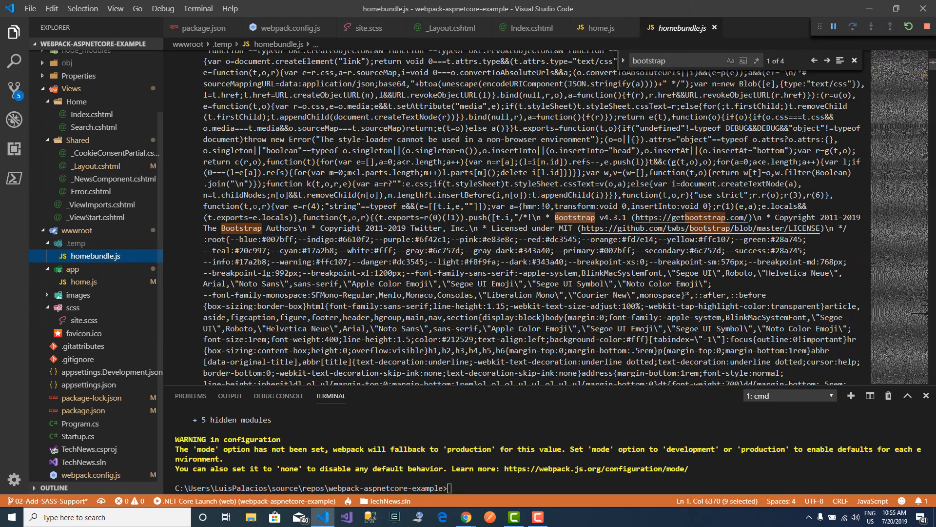
{"action": "left_click", "coordinate": [598, 28]}
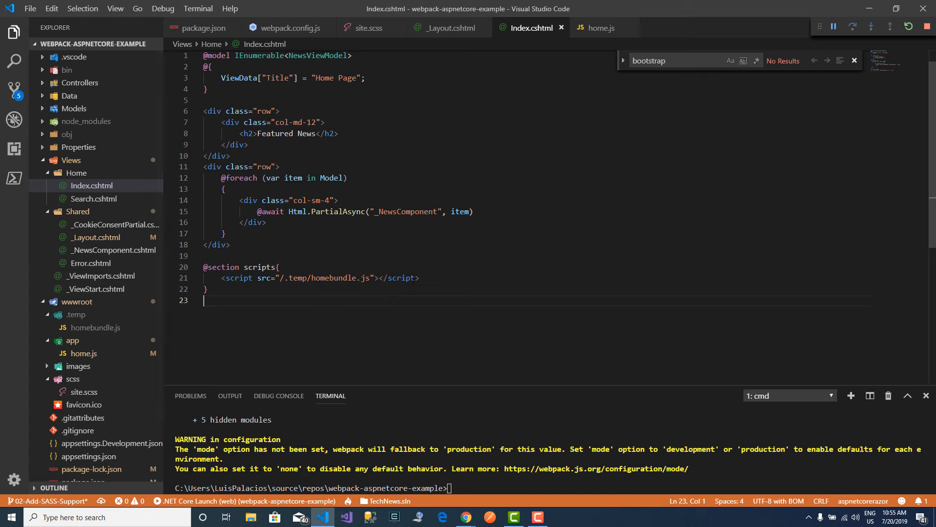
{"action": "mouse_move", "coordinate": [466, 517]}
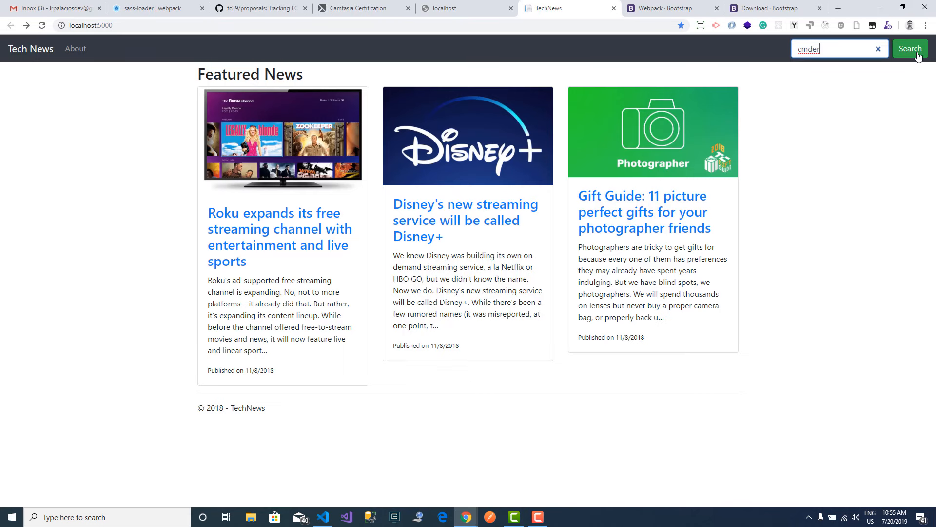
{"action": "left_click", "coordinate": [909, 49]}
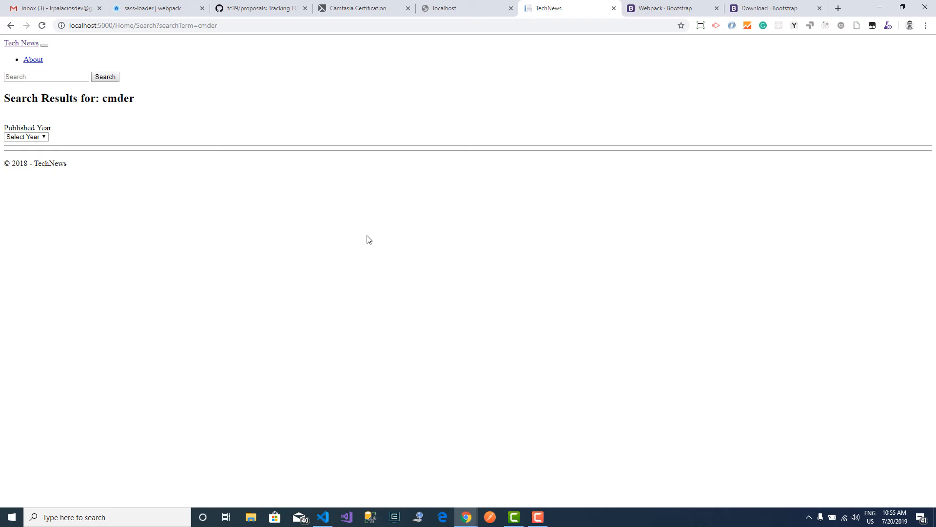
{"action": "left_click", "coordinate": [322, 517]}
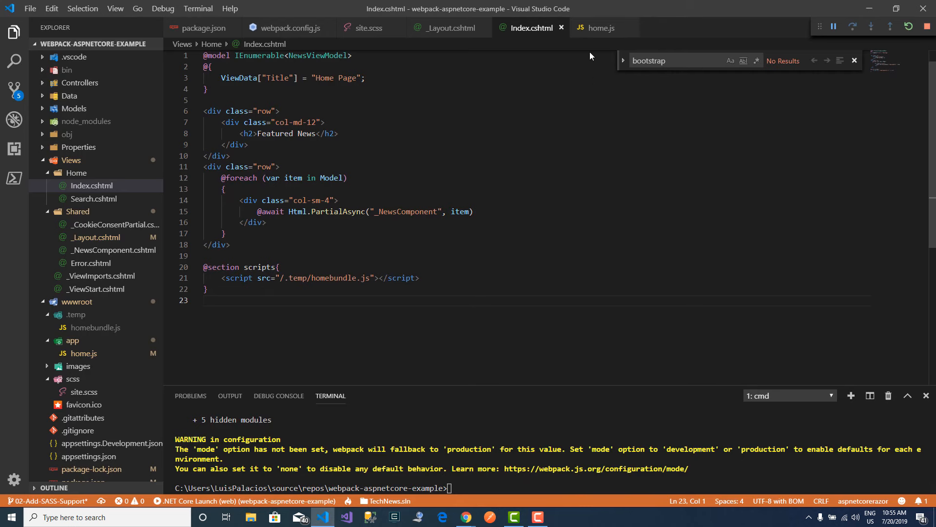